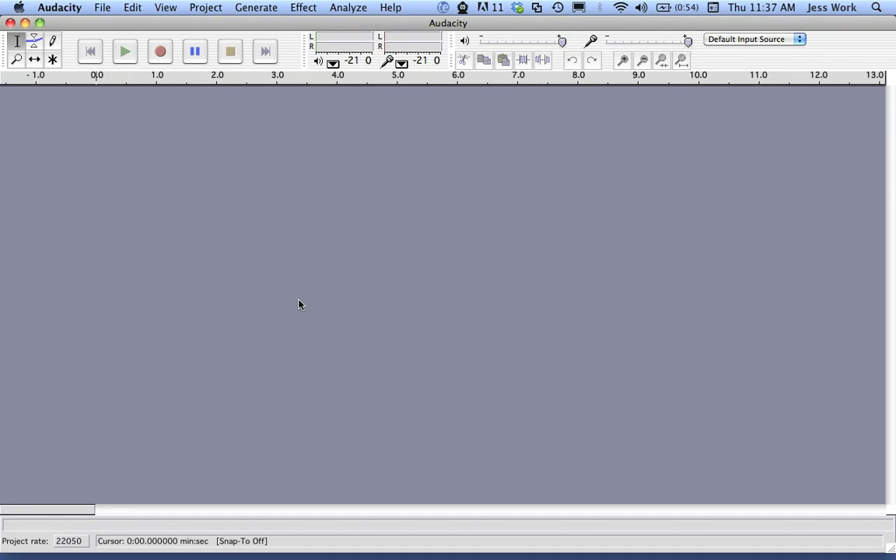
Open drums-loop-1.wav from the LicensedMusic folder via File > Open
click(102, 7)
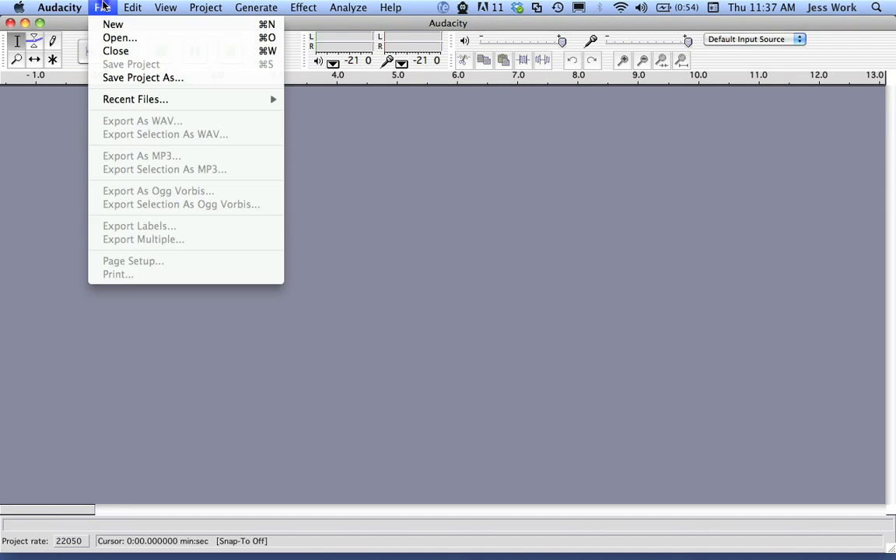
mouse_move(119, 37)
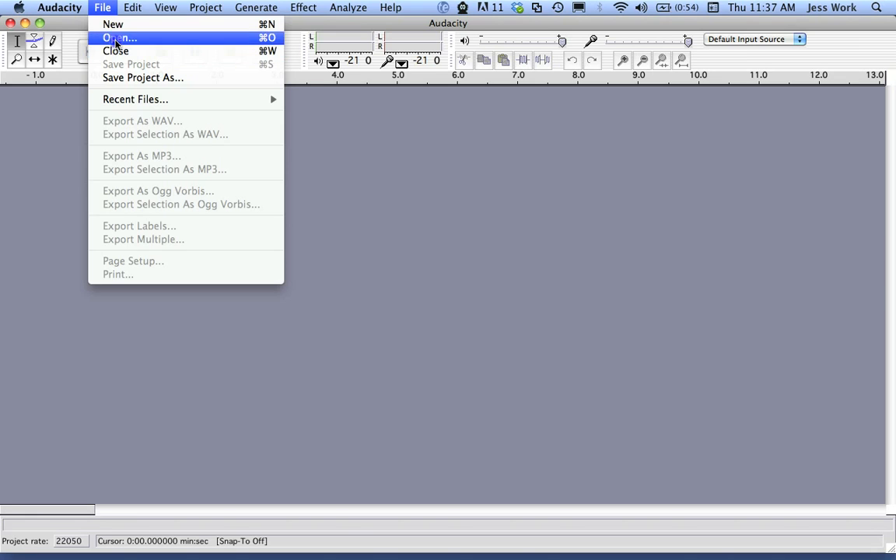
click(119, 37)
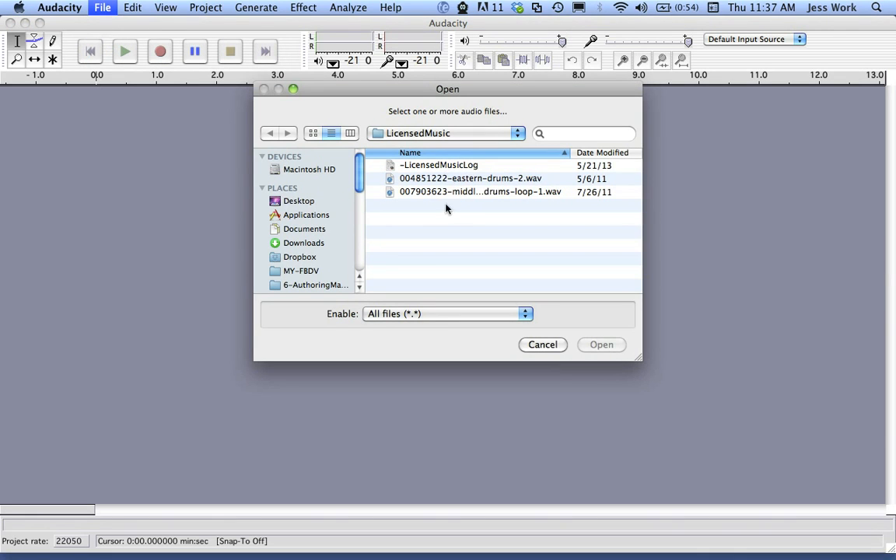
click(480, 192)
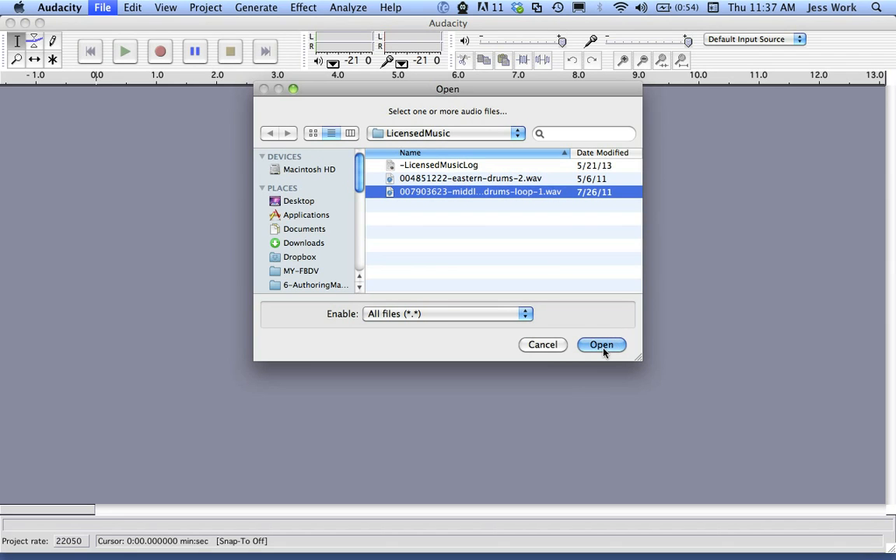
click(601, 345)
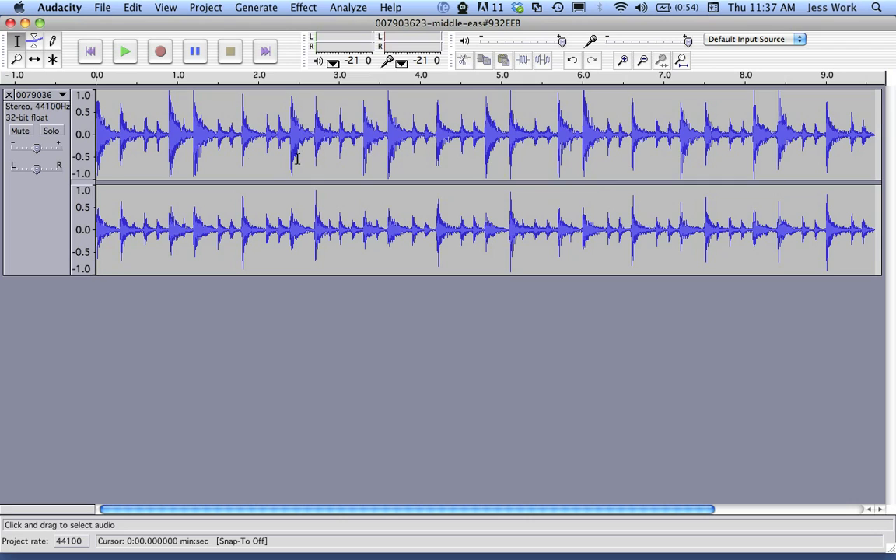
mouse_move(431, 150)
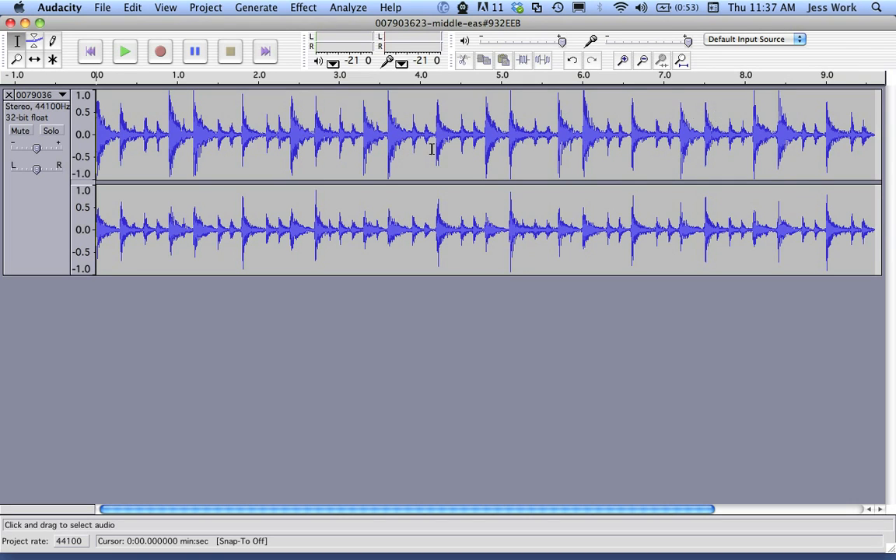
mouse_move(615, 158)
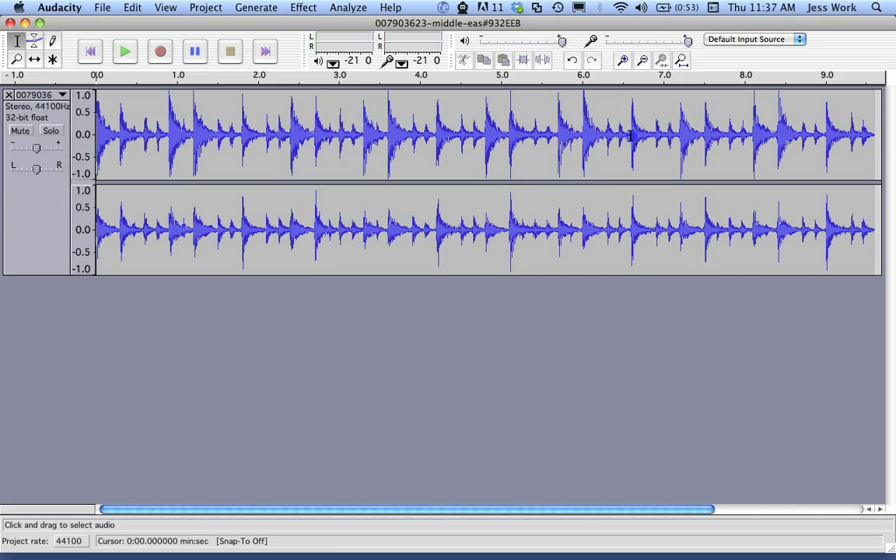
Select the full 9.6-second drum loop after first trying the 4.75–6.6 s range
drag(481, 136, 628, 136)
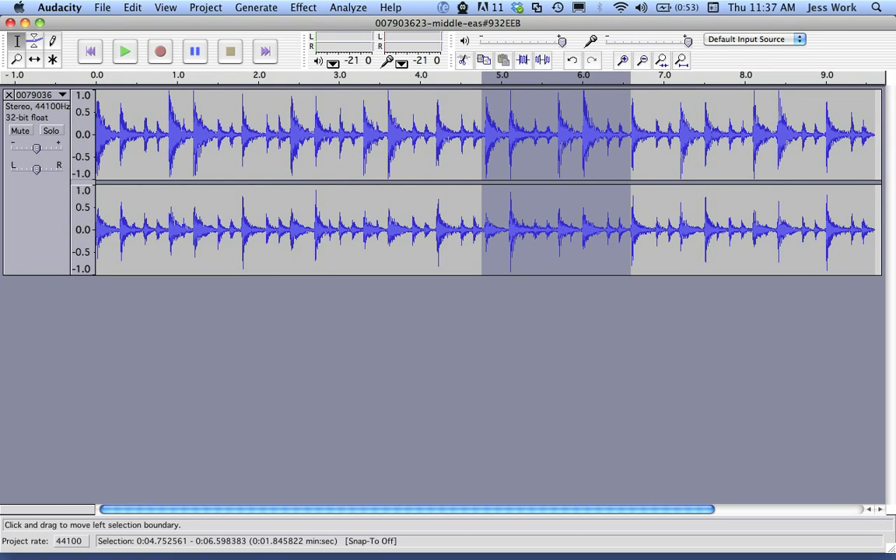
click(131, 7)
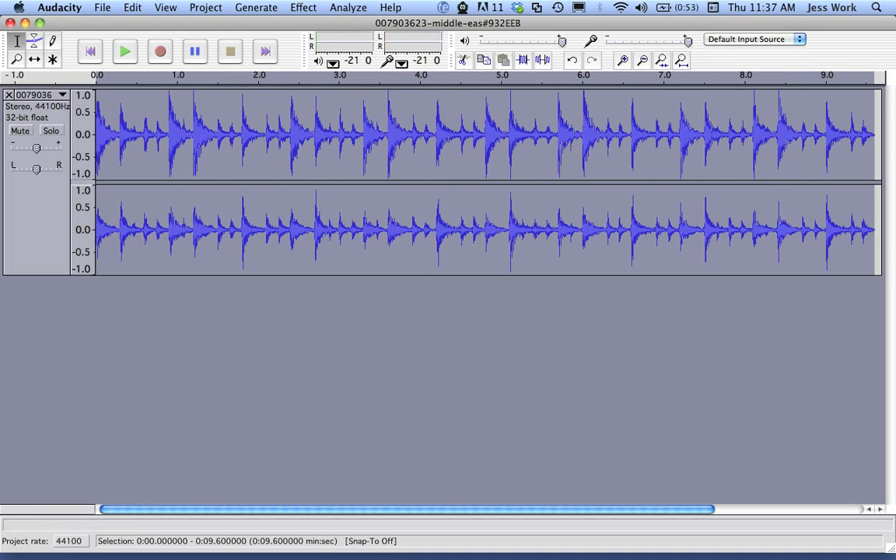
Open the Change Tempo effect from the Effect menu for the whole loop
click(303, 7)
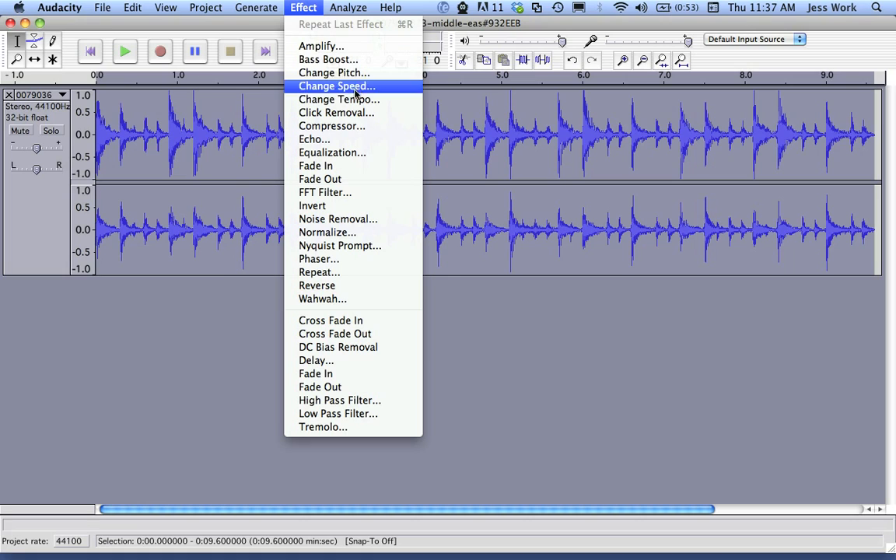
mouse_move(338, 99)
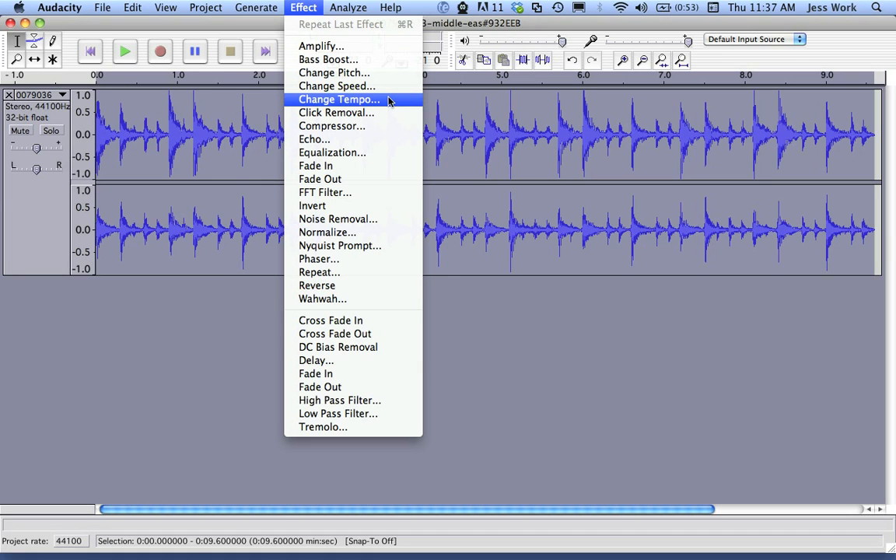
mouse_move(336, 86)
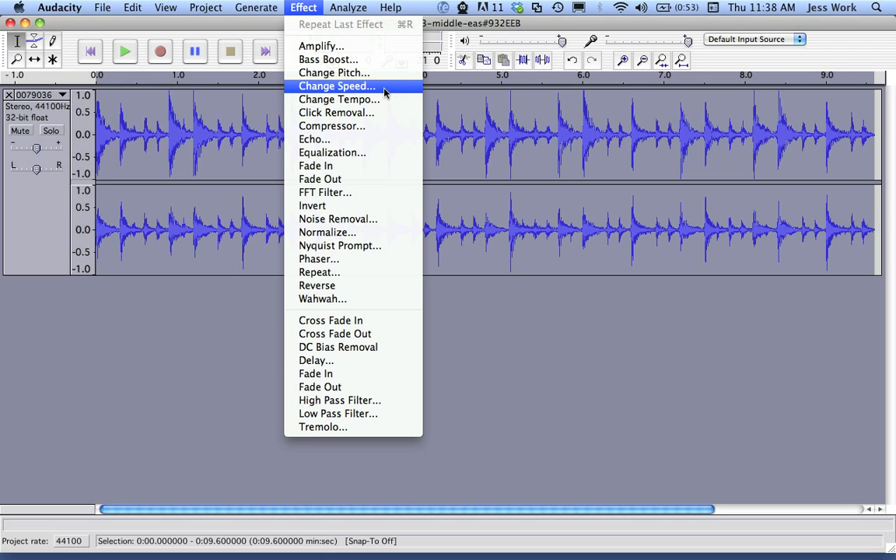
click(338, 99)
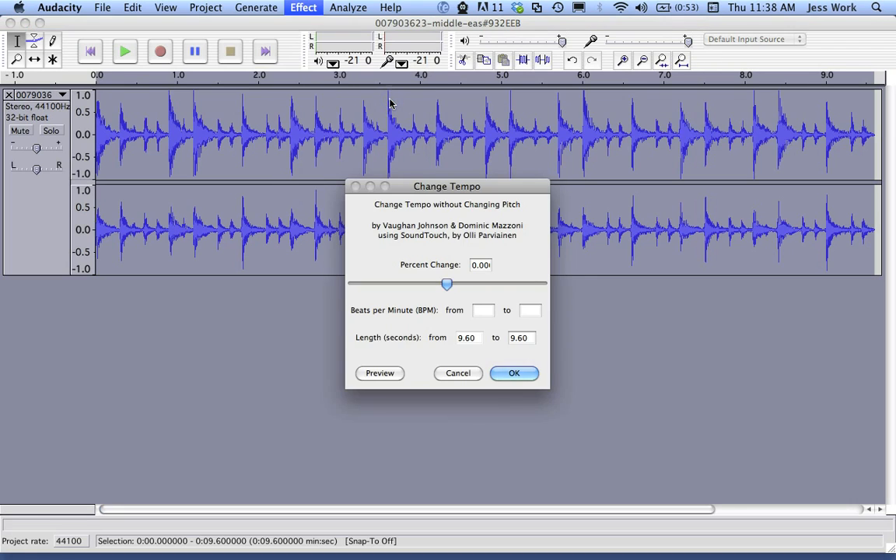
mouse_move(377, 210)
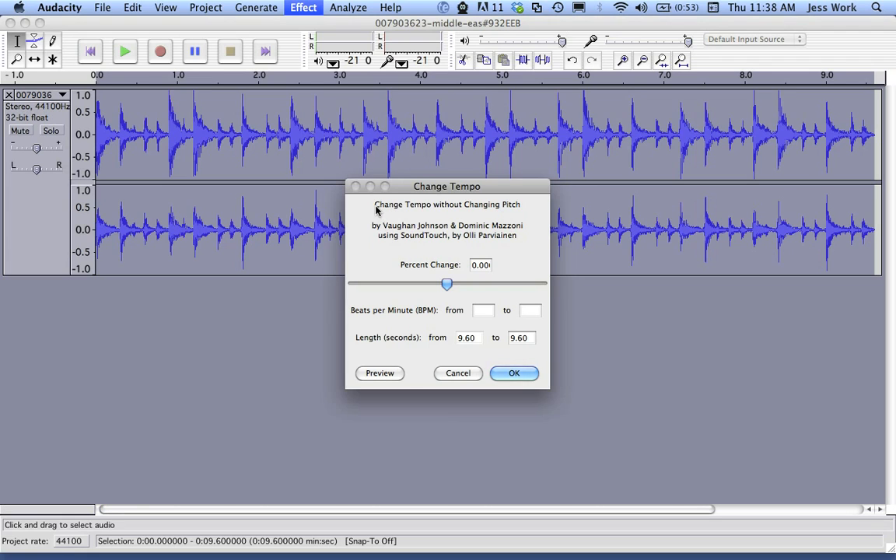
mouse_move(426, 213)
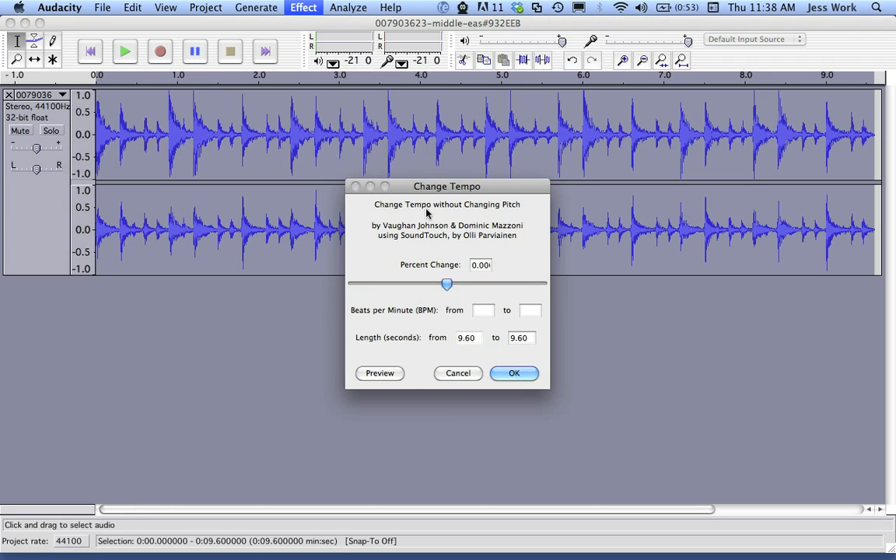
mouse_move(528, 218)
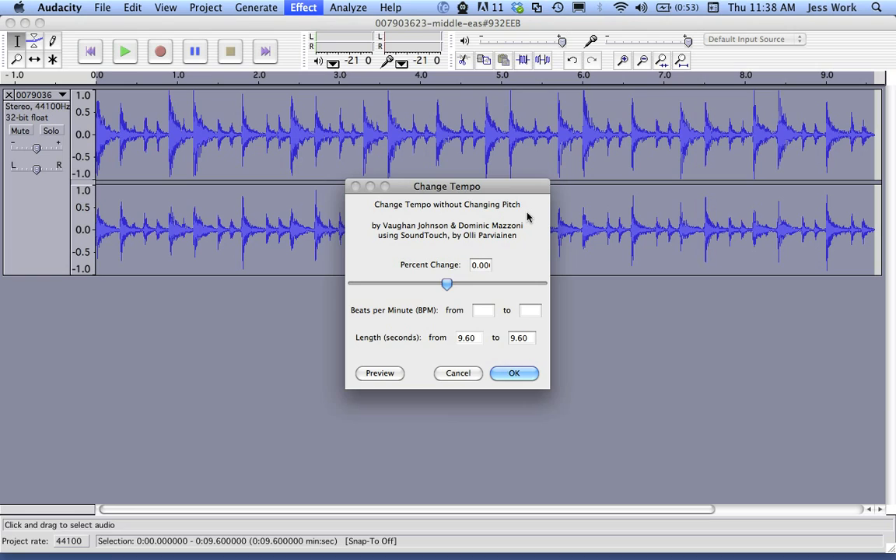
mouse_move(455, 273)
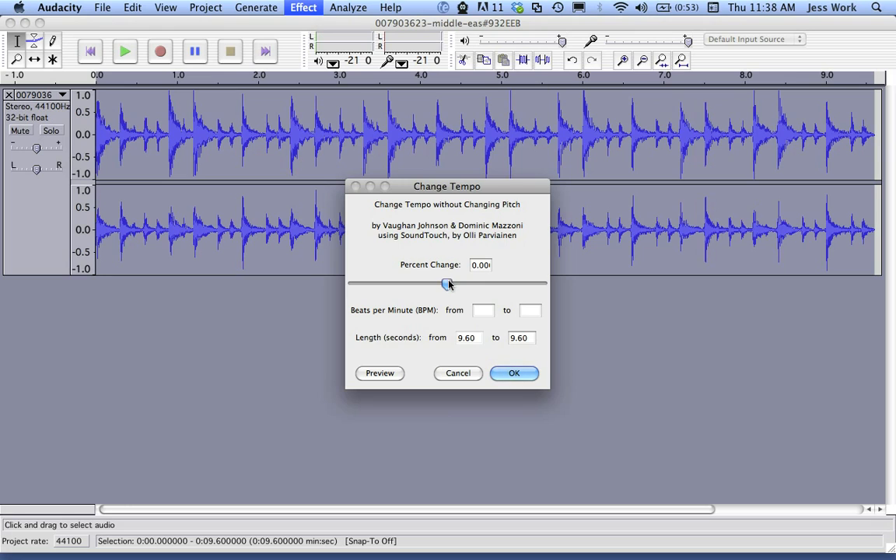
Adjust the Change Tempo slider until Percent Change reads -10
drag(447, 283, 474, 283)
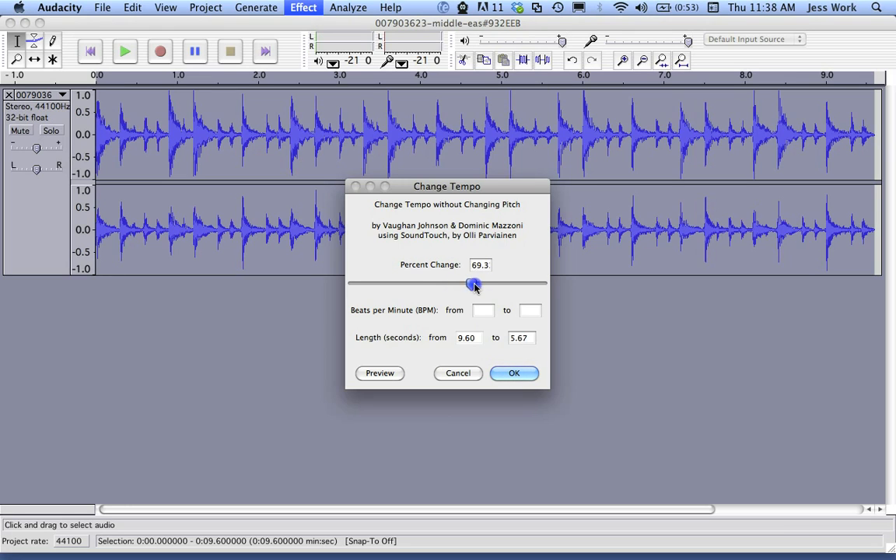
drag(473, 284, 439, 281)
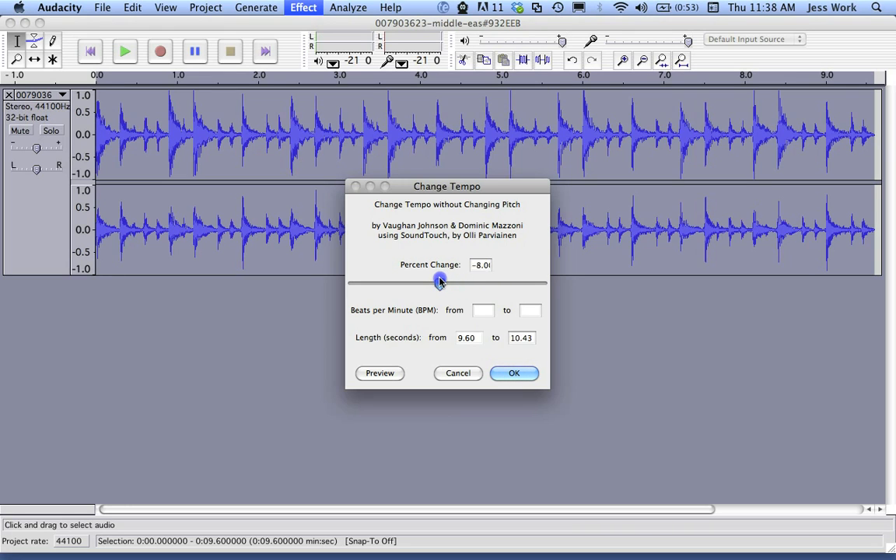
drag(439, 281, 443, 281)
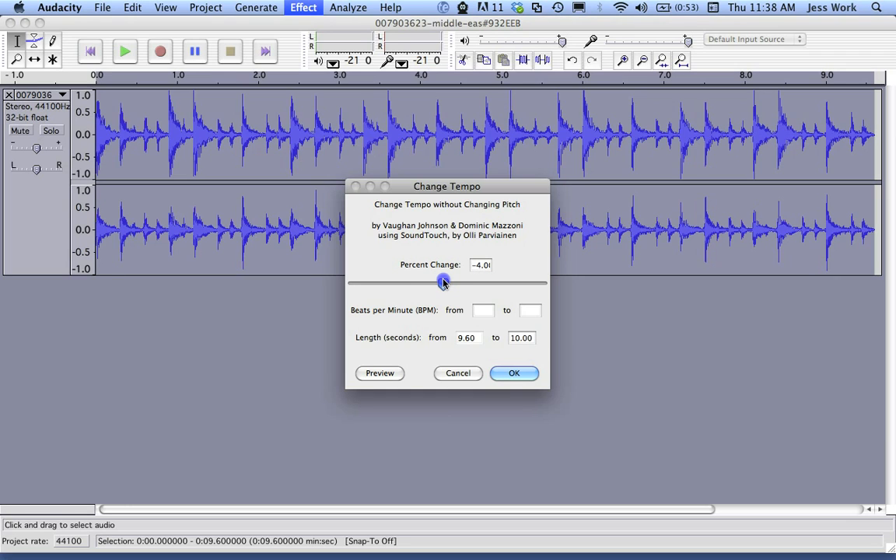
drag(443, 282, 442, 282)
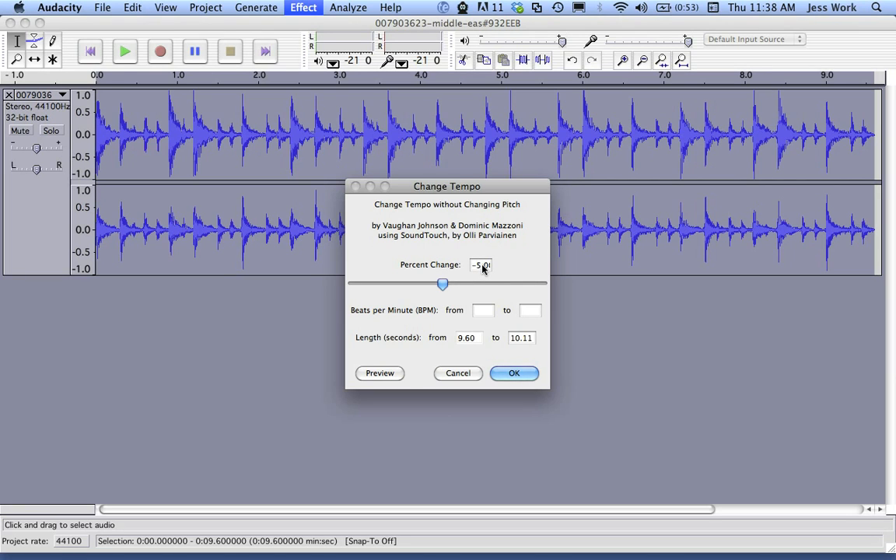
click(480, 265)
text(10)
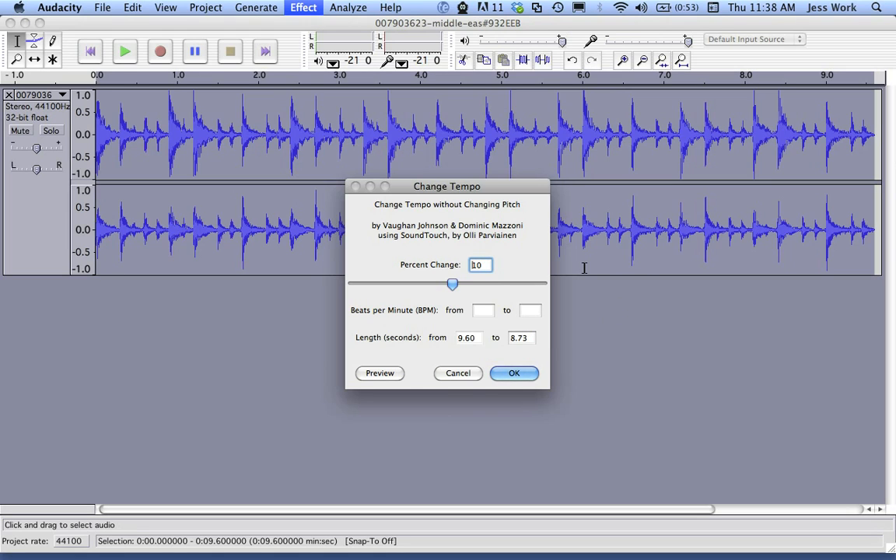
drag(453, 283, 451, 284)
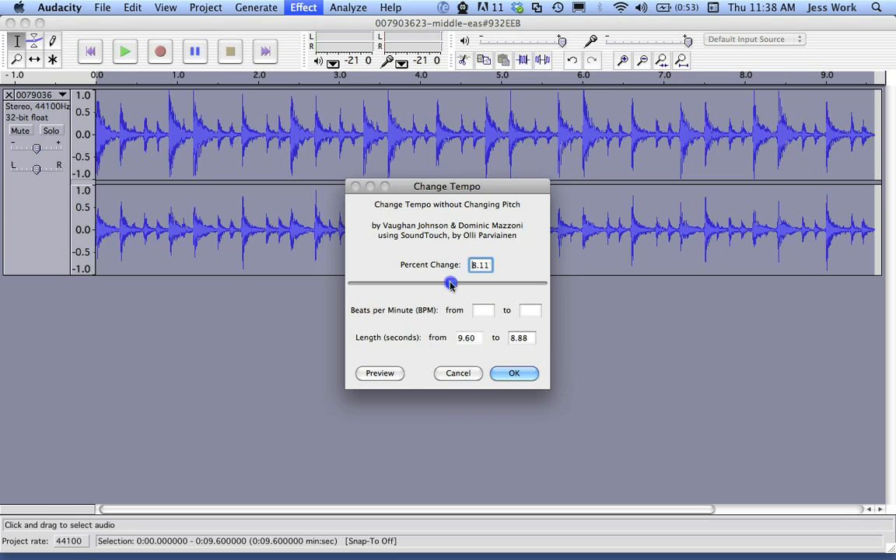
drag(451, 284, 441, 284)
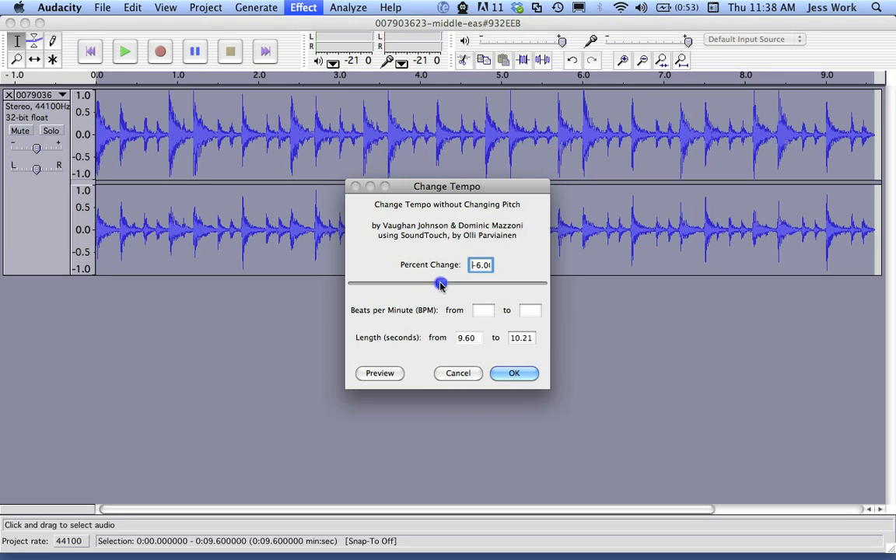
drag(441, 283, 438, 283)
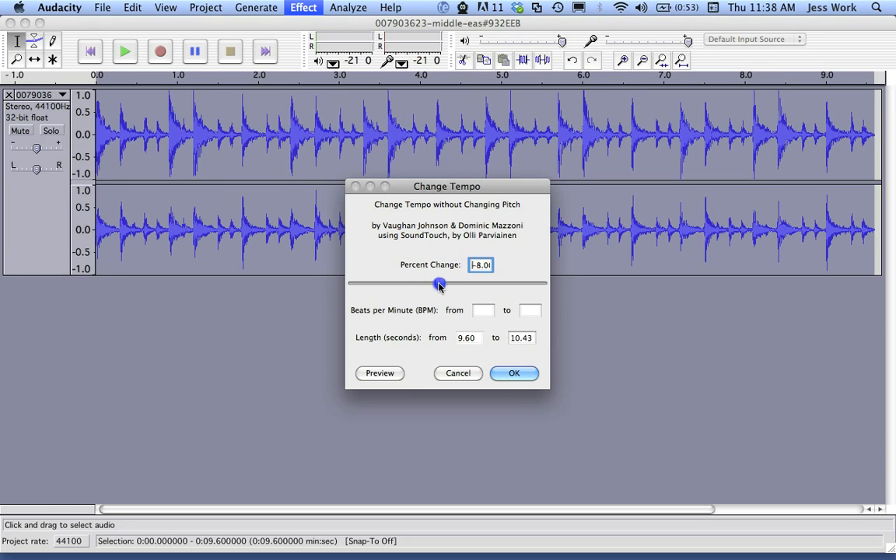
drag(439, 284, 437, 283)
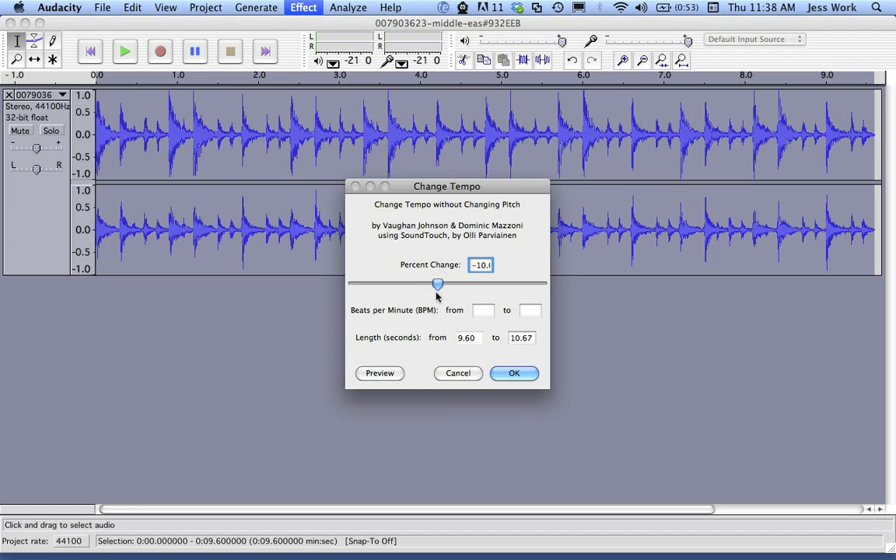
Enter 95 as the target BPM, check the ~10.67 s length, and apply
click(483, 309)
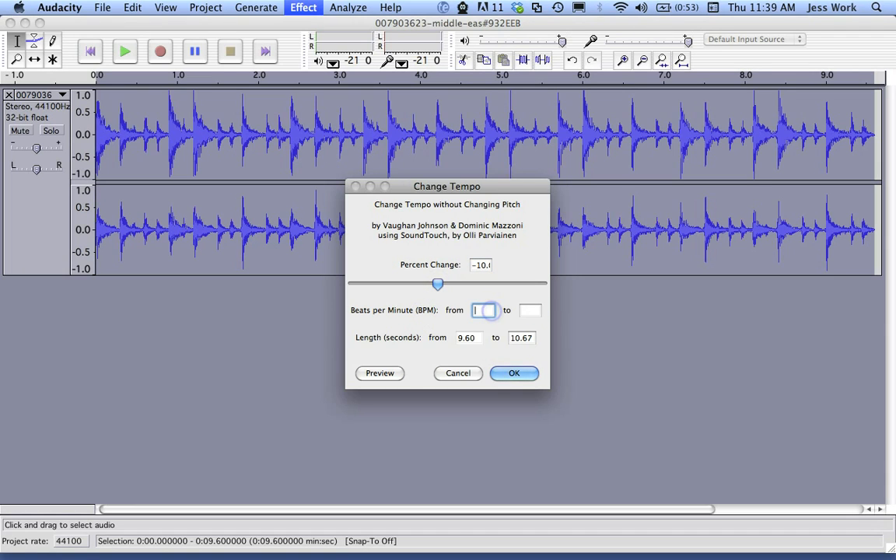
click(531, 311)
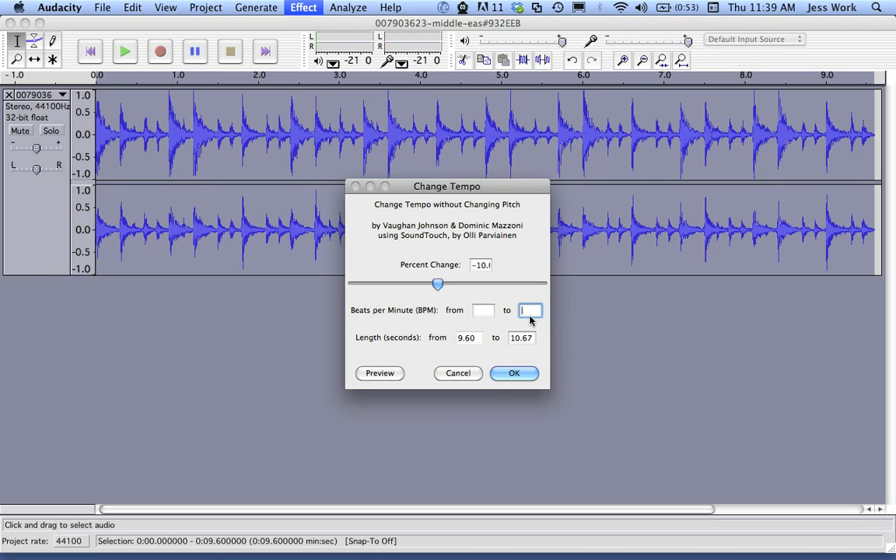
text(95)
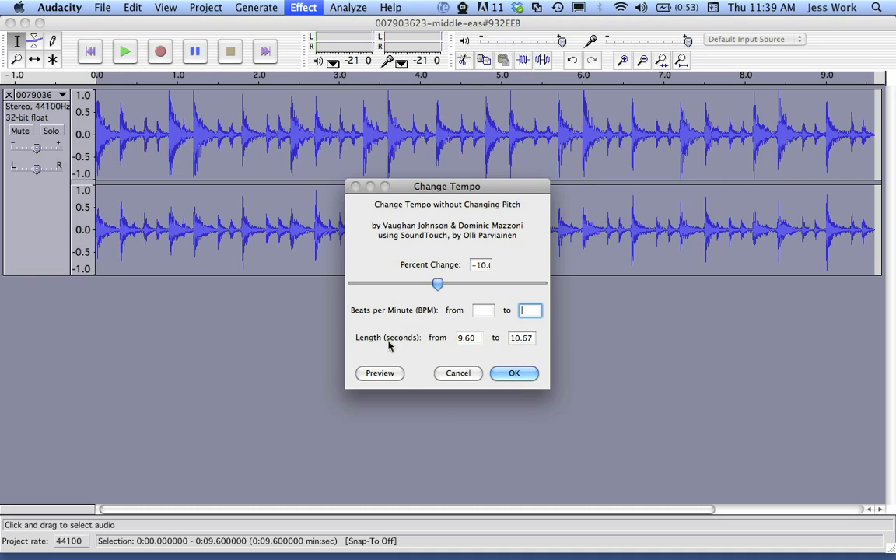
mouse_move(394, 342)
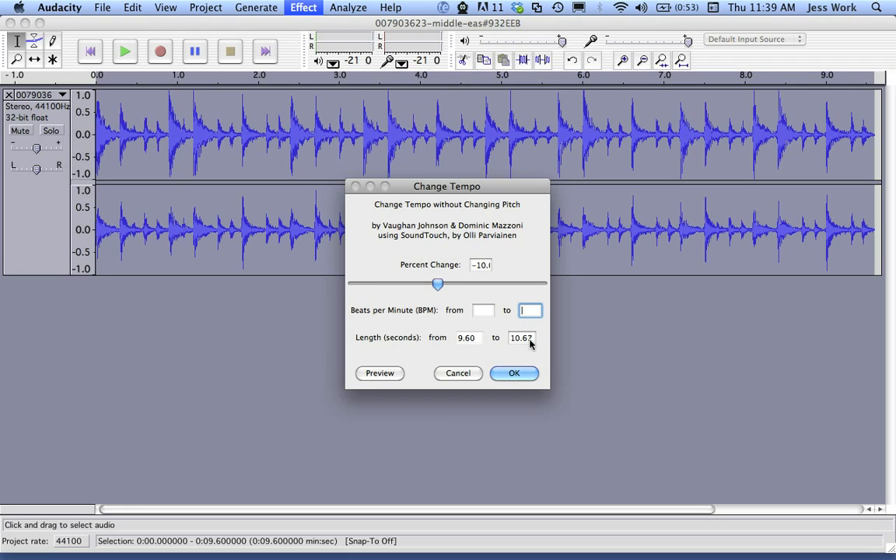
click(521, 338)
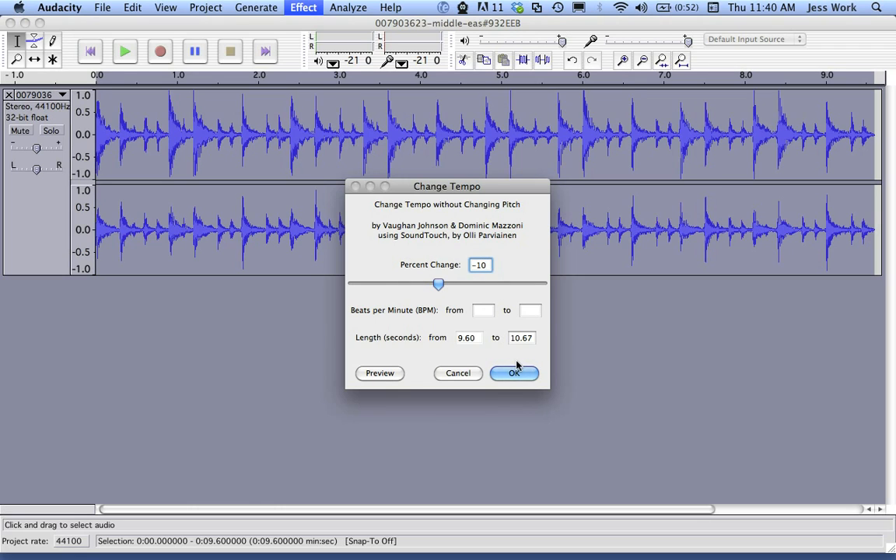
click(514, 373)
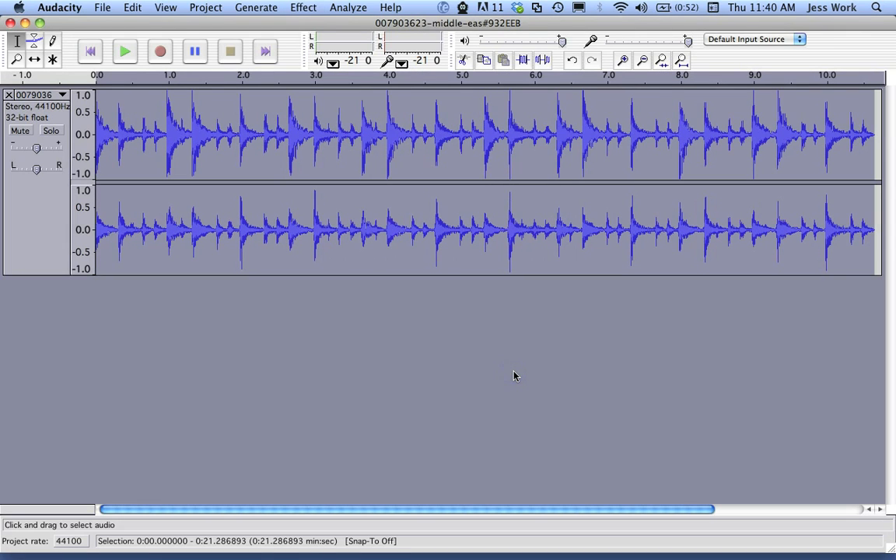
mouse_move(878, 148)
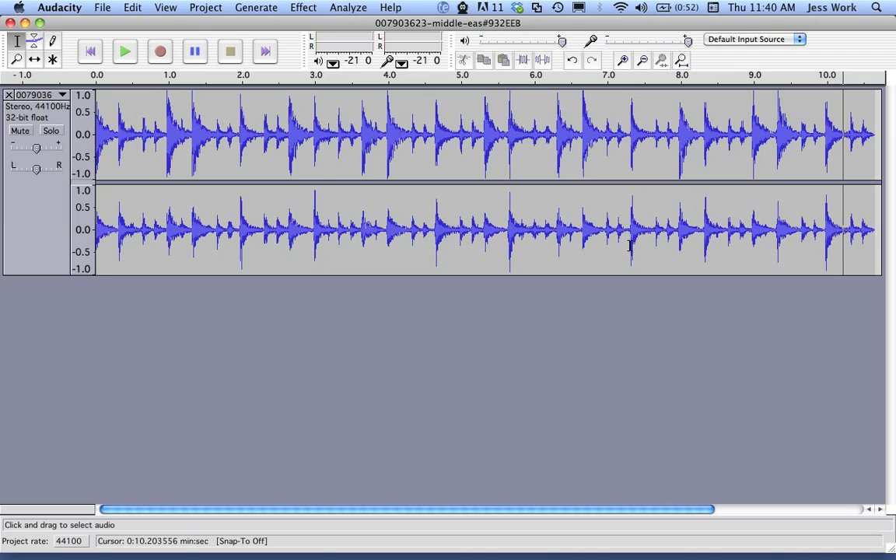
mouse_move(353, 213)
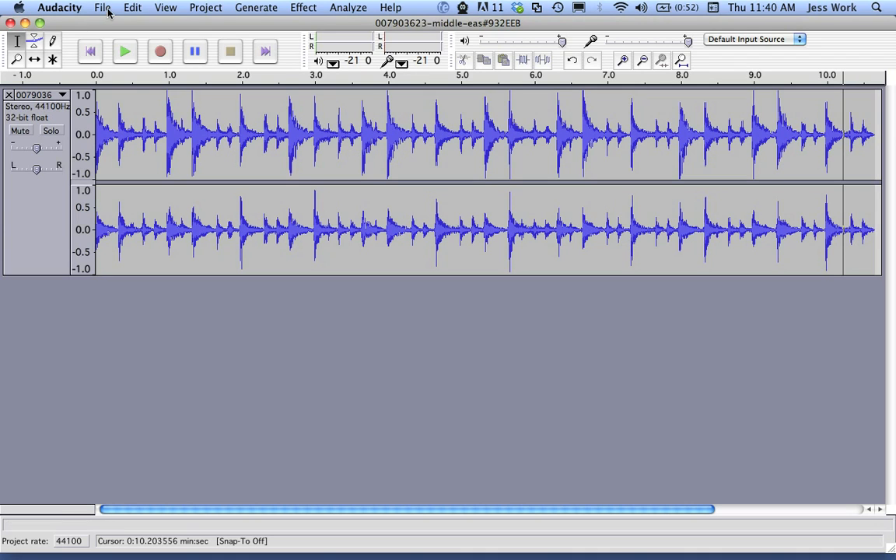
Open the File menu with the slowed loop deselected
click(102, 7)
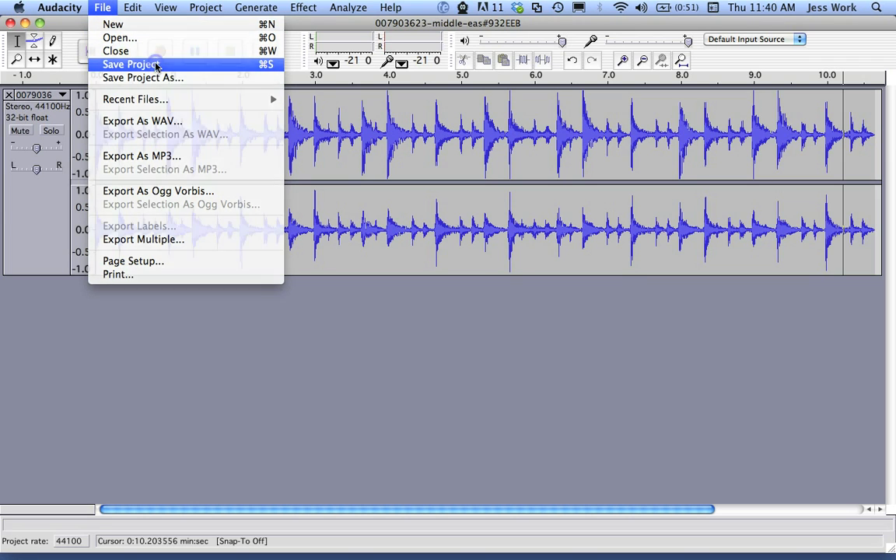
Save the project as SlowedDownSaidiTrack.aup in LicensedMusic, dismissing the warning
click(130, 64)
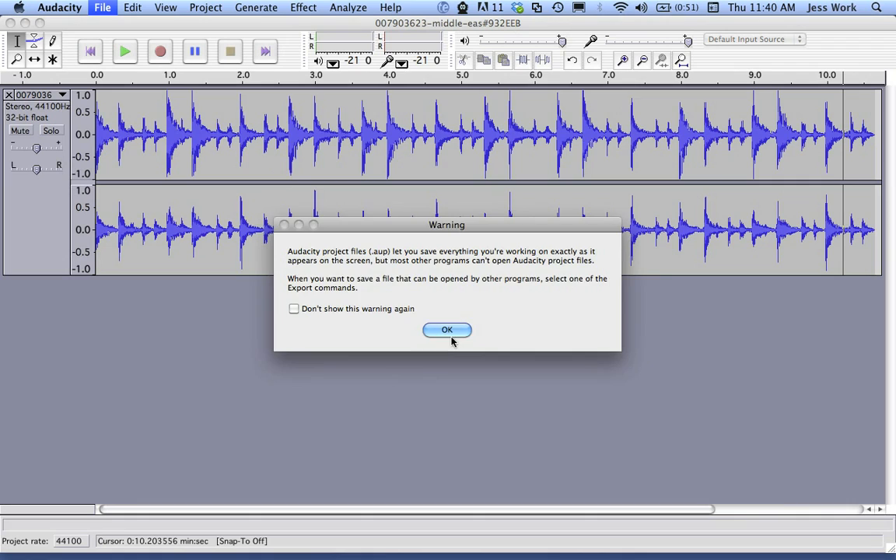
click(446, 329)
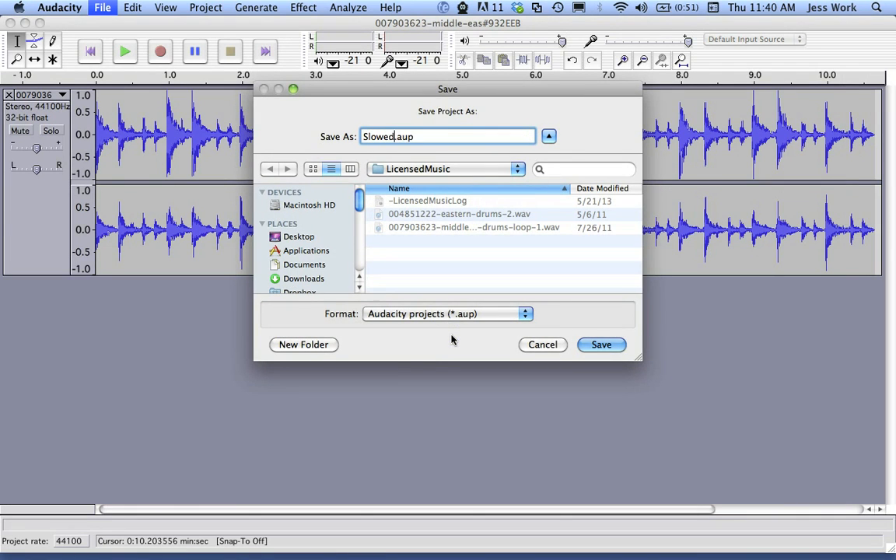
text(Down)
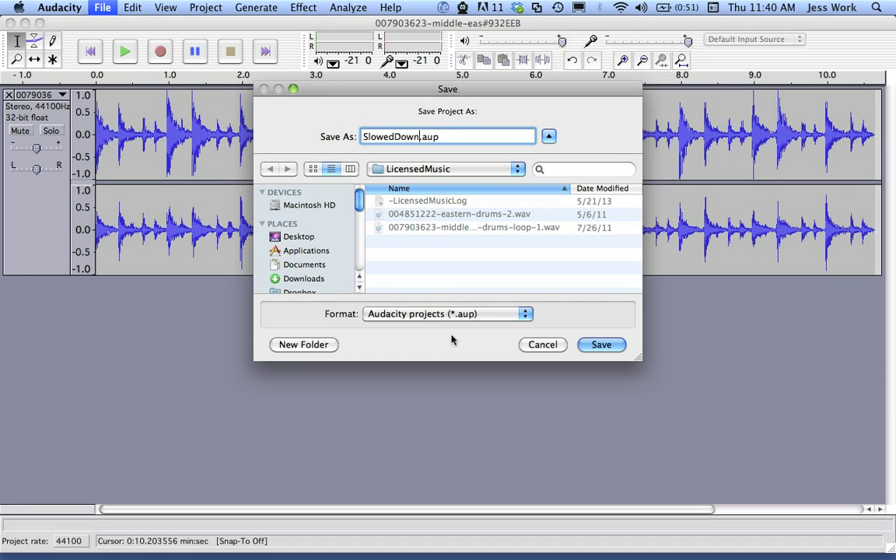
text(SaidiTrack)
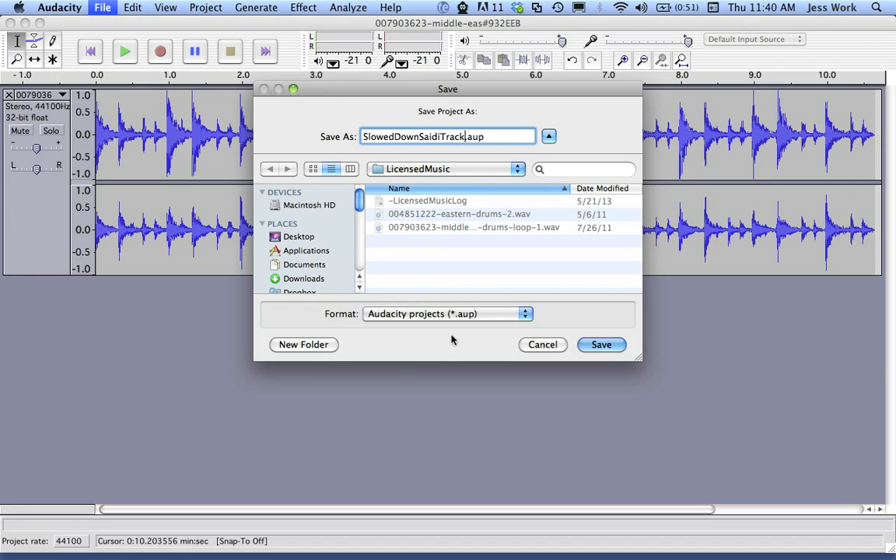
click(600, 345)
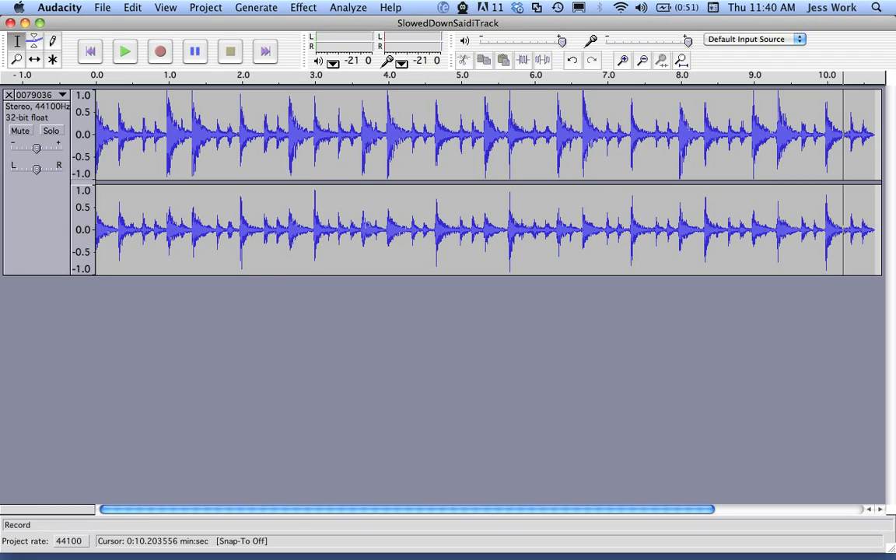
click(101, 7)
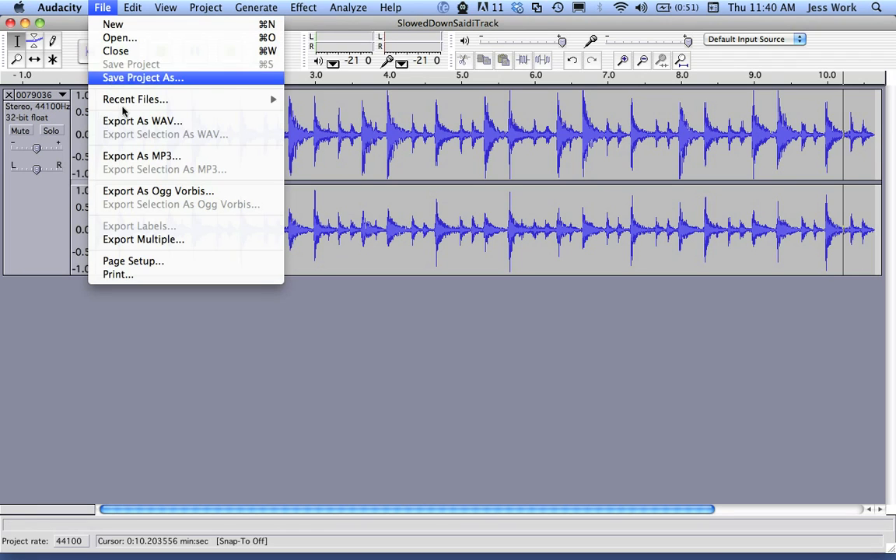
mouse_move(142, 120)
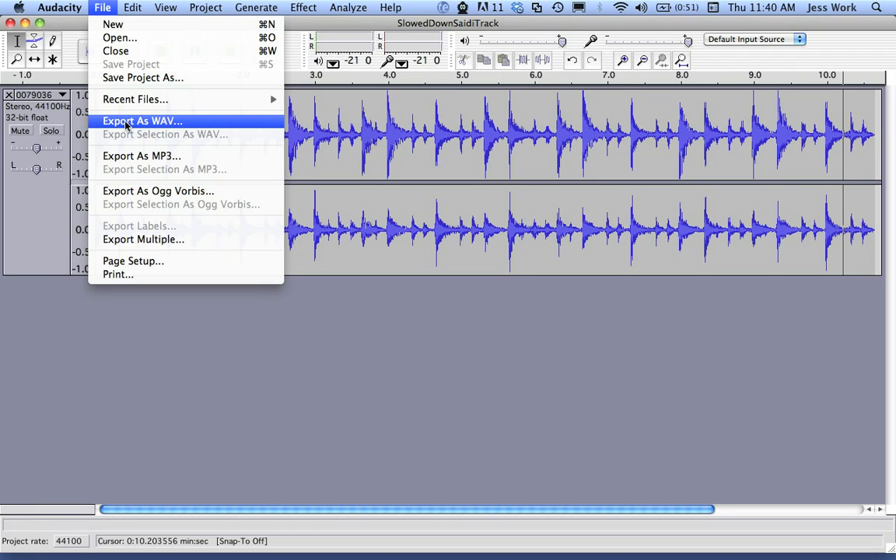
mouse_move(141, 155)
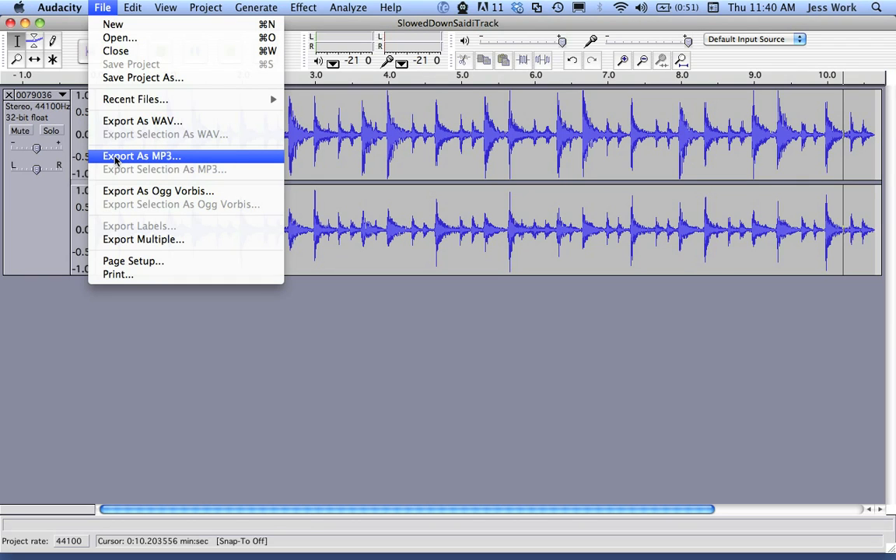
mouse_move(121, 159)
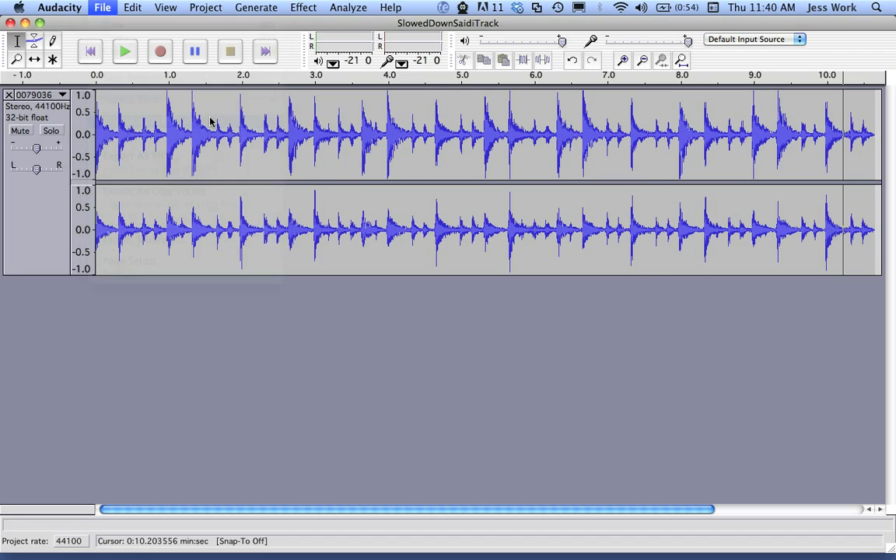
Export SlowedDownSaidiTrack.wav into LicensedMusic and select it in Finder
click(102, 7)
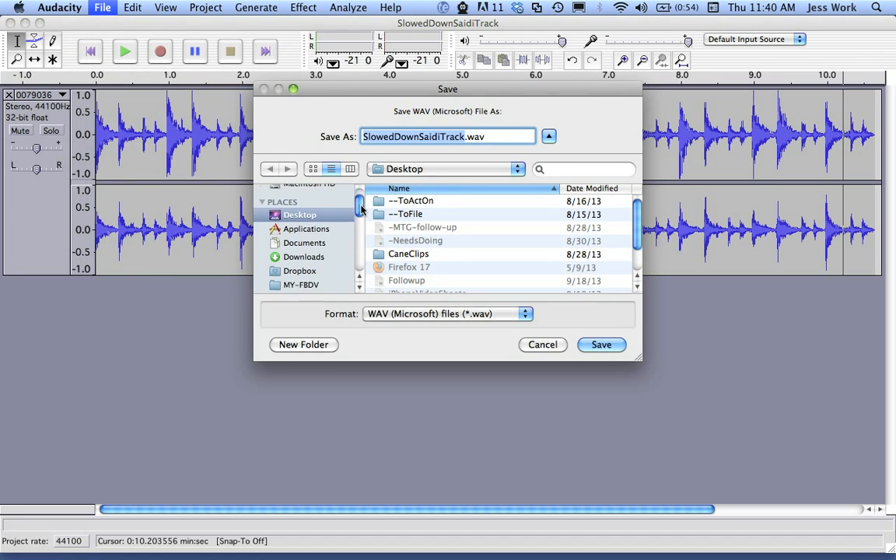
click(299, 256)
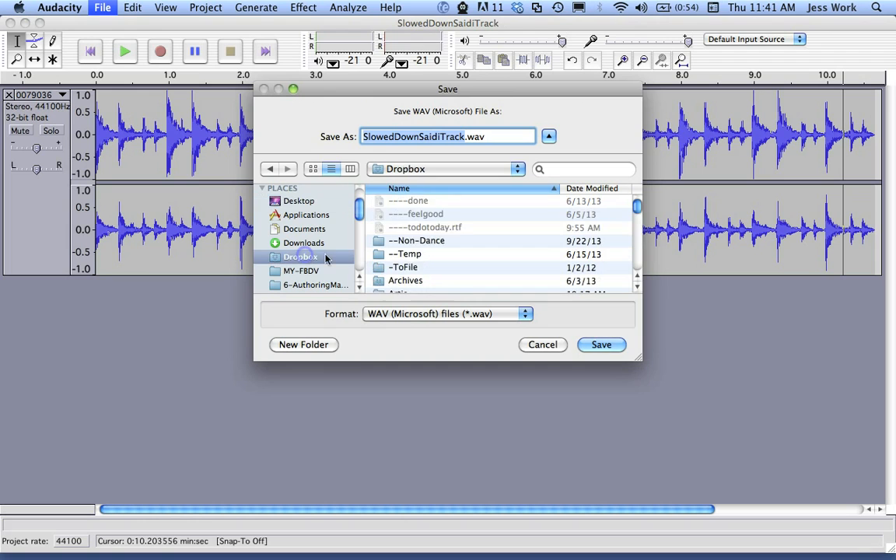
scroll(down, 3)
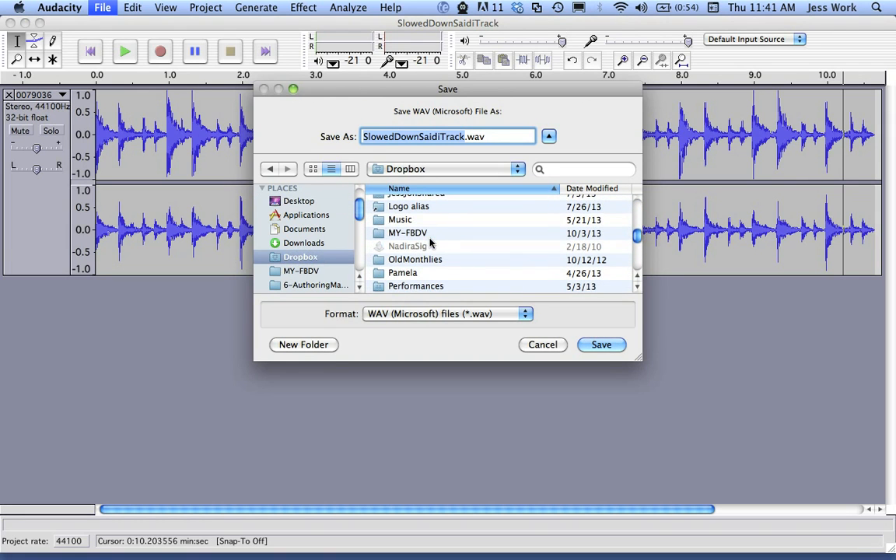
double_click(399, 220)
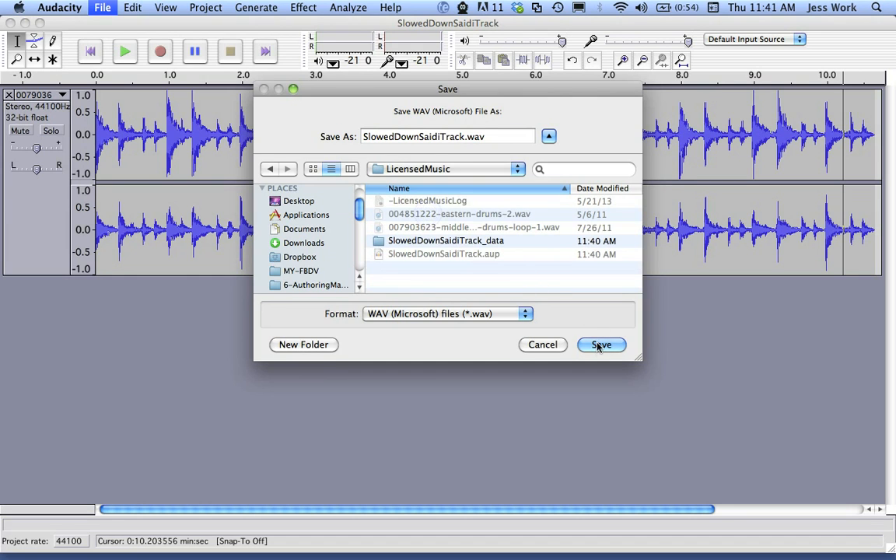
click(600, 344)
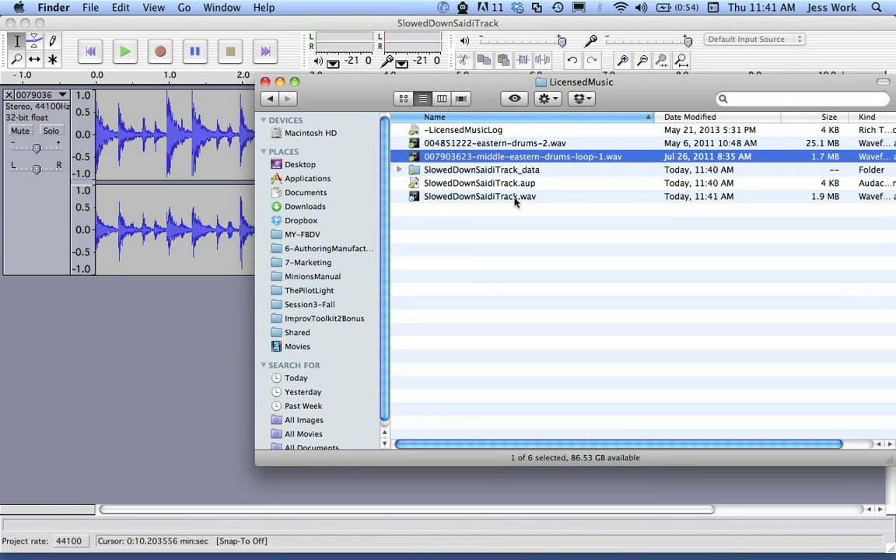
click(480, 196)
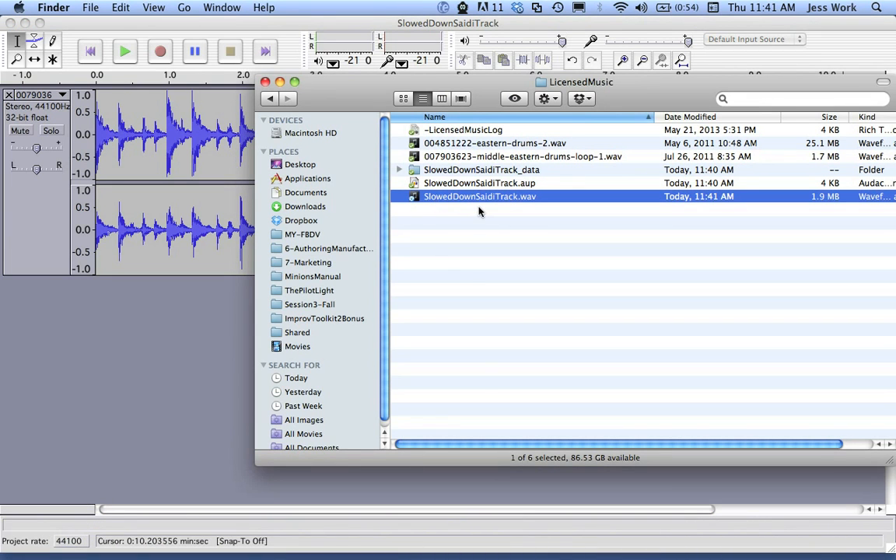